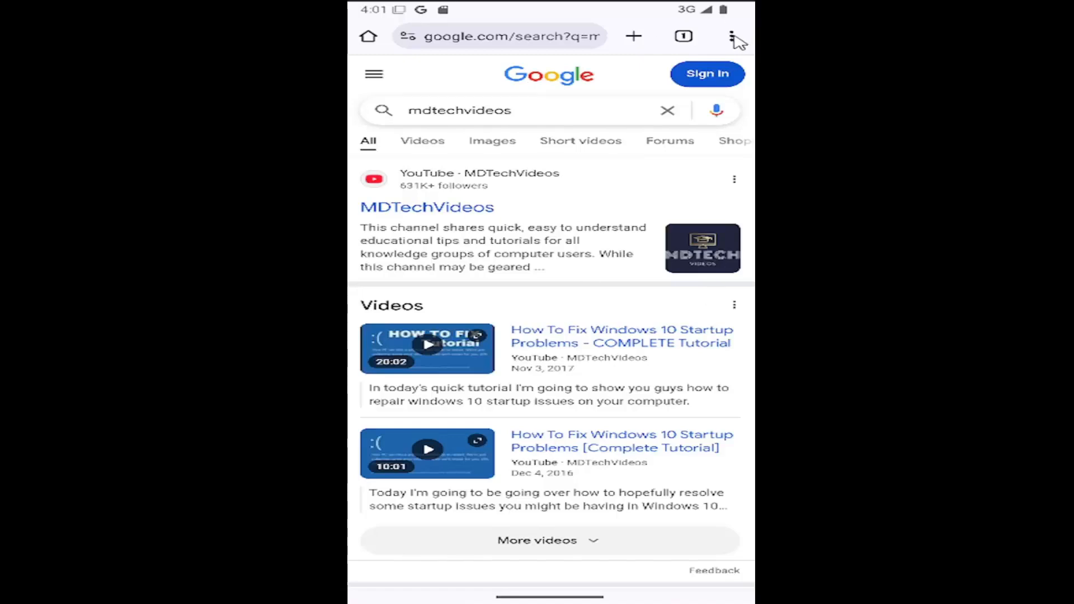
Step: Reach Chrome's Privacy and security settings from the three-dot menu
click(733, 36)
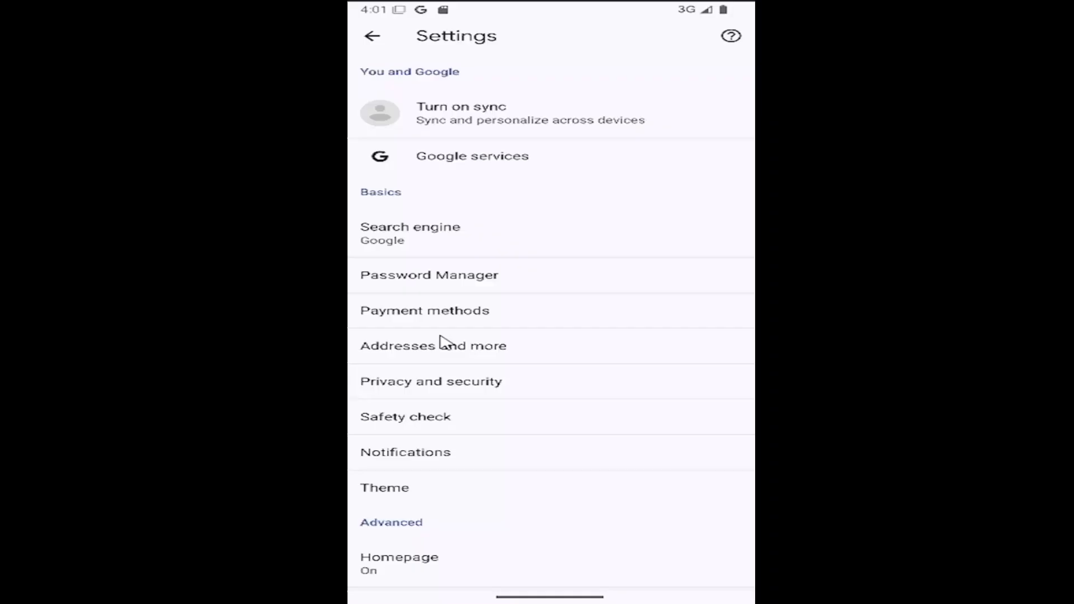
mouse_move(461, 388)
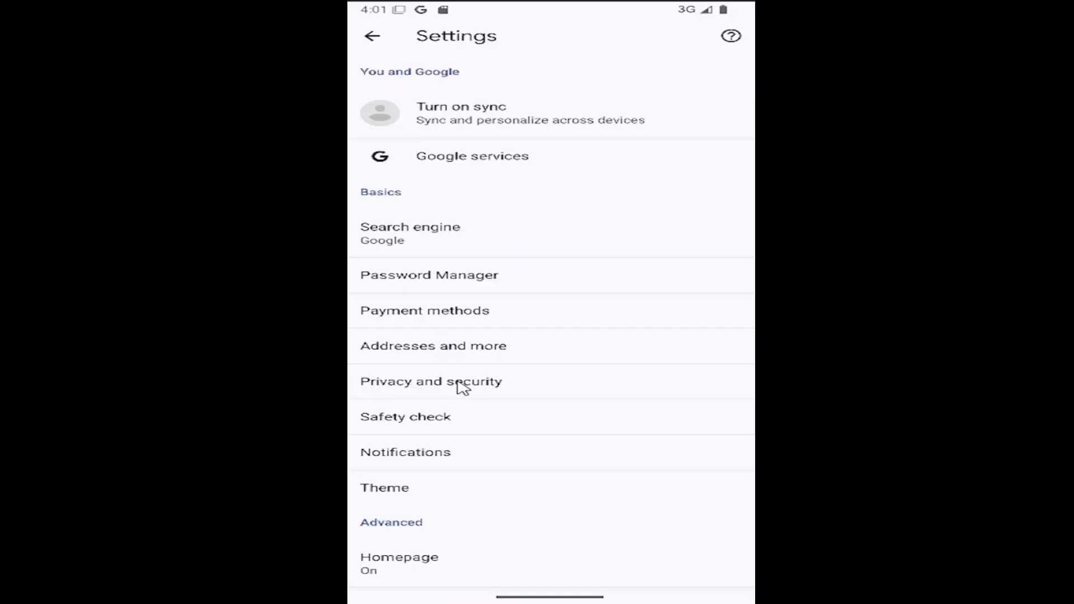
click(431, 381)
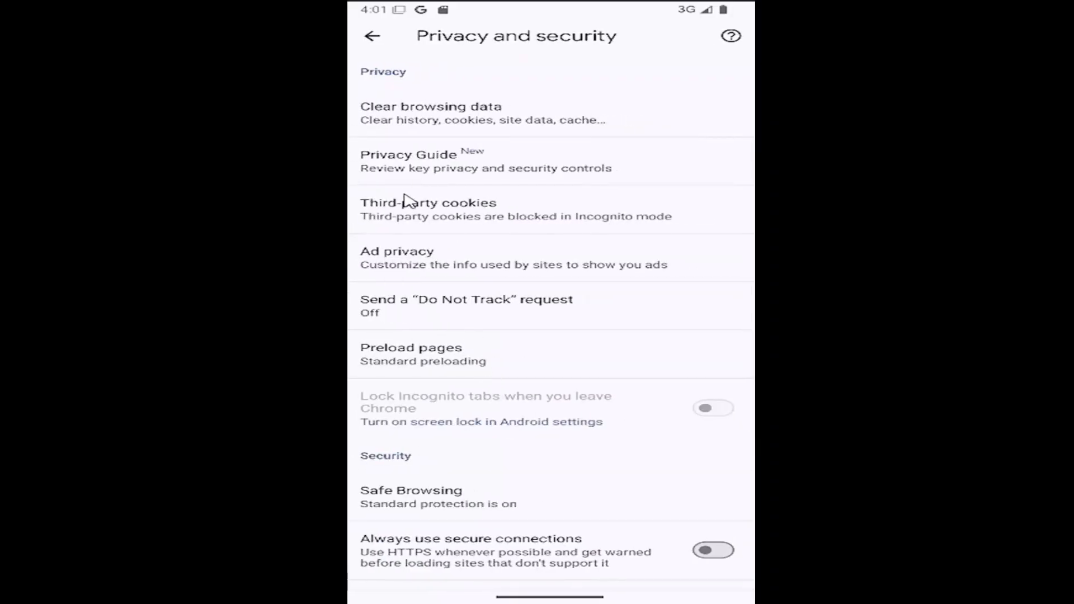
mouse_move(401, 122)
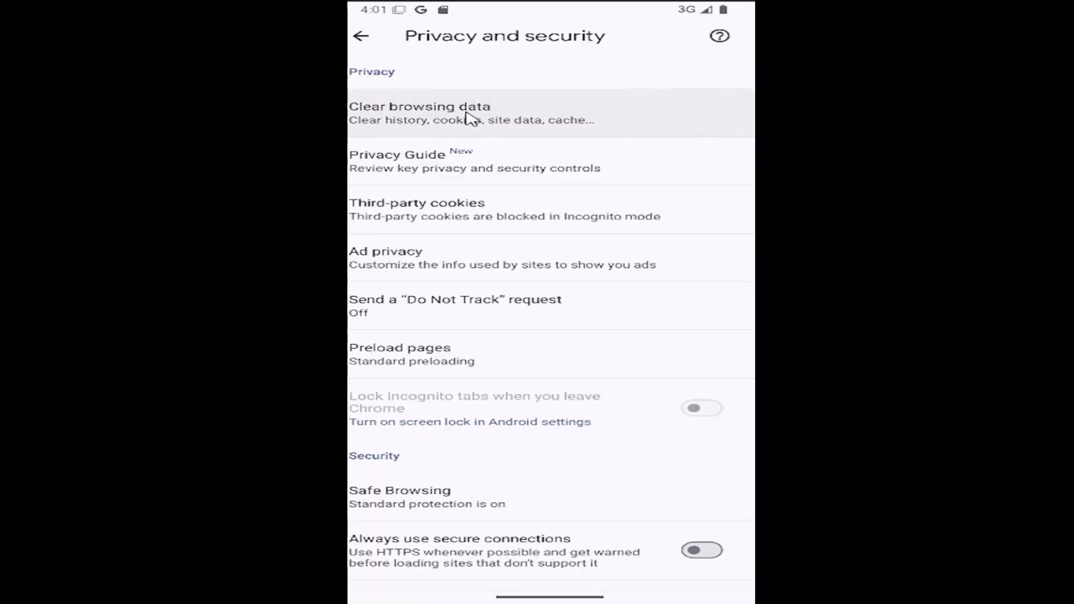
Step: Set Clear browsing data to Last hour with cookies and site data checked
click(421, 113)
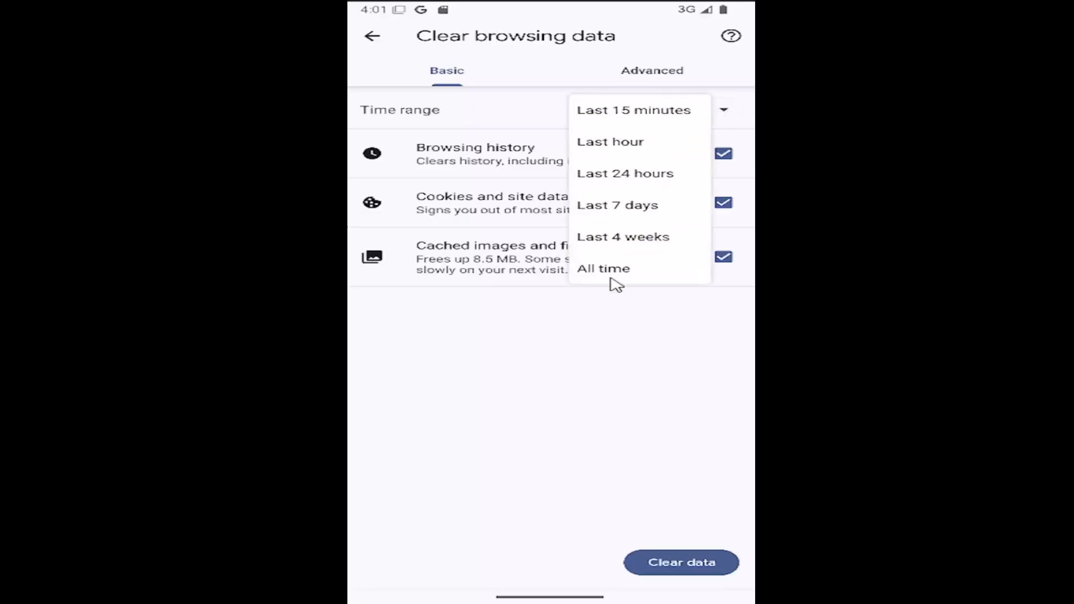
click(610, 142)
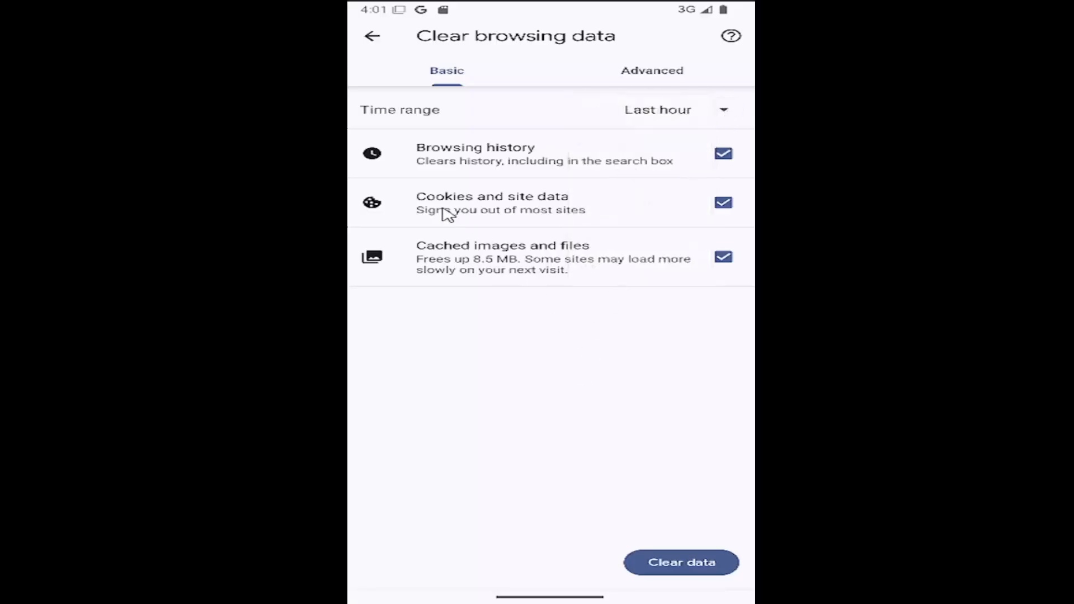
mouse_move(605, 209)
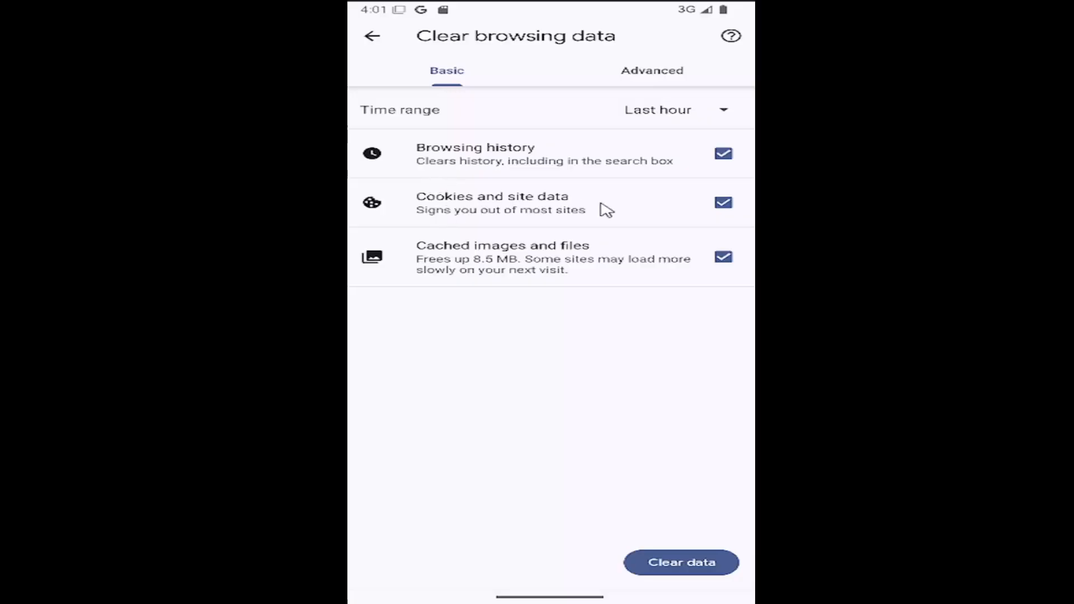
mouse_move(487, 156)
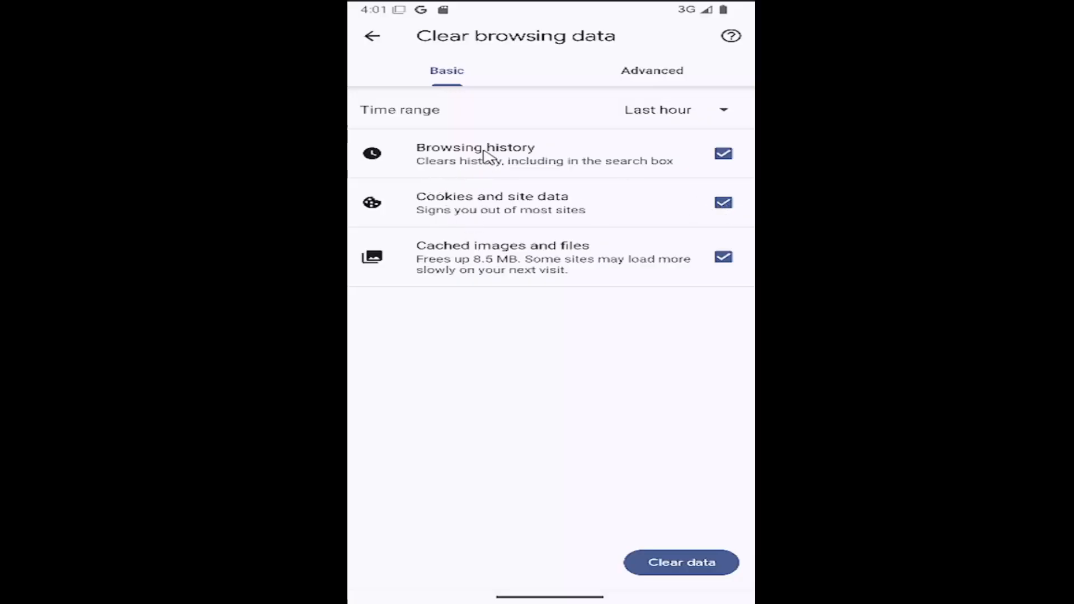
mouse_move(538, 227)
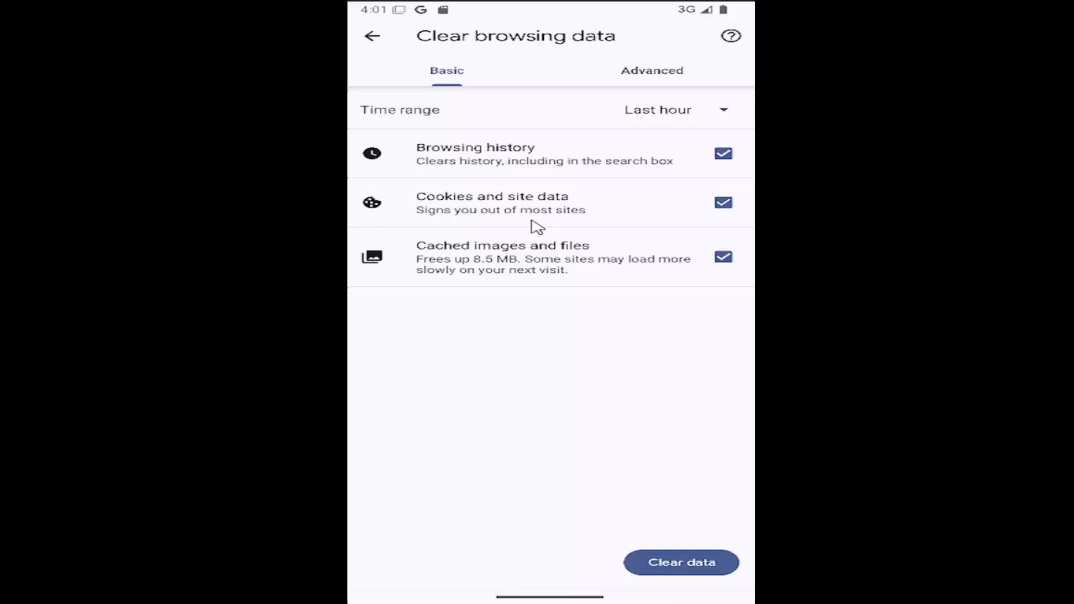
mouse_move(519, 247)
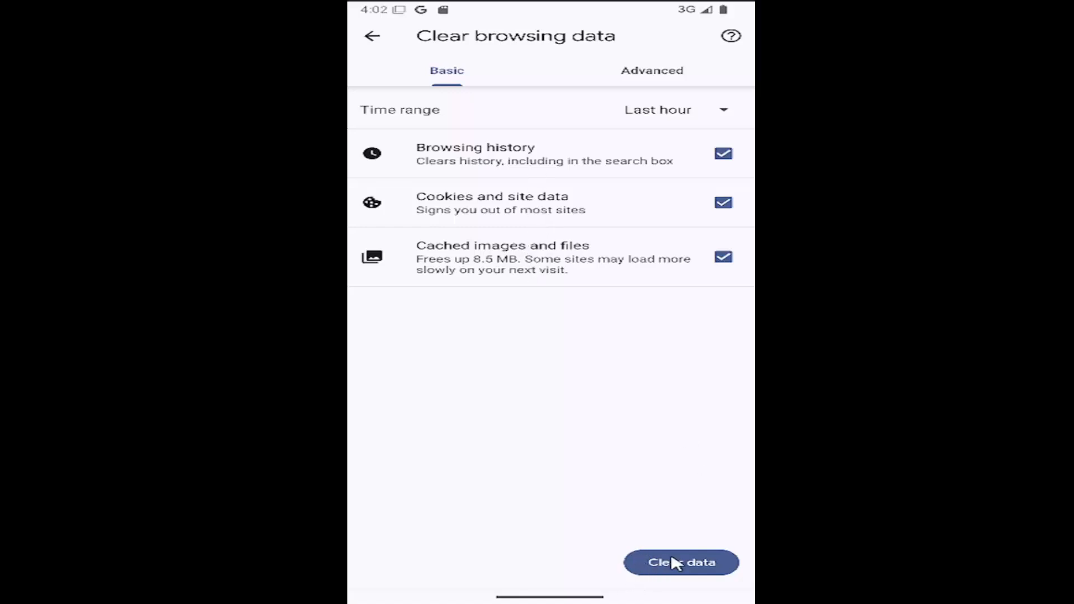
mouse_move(458, 422)
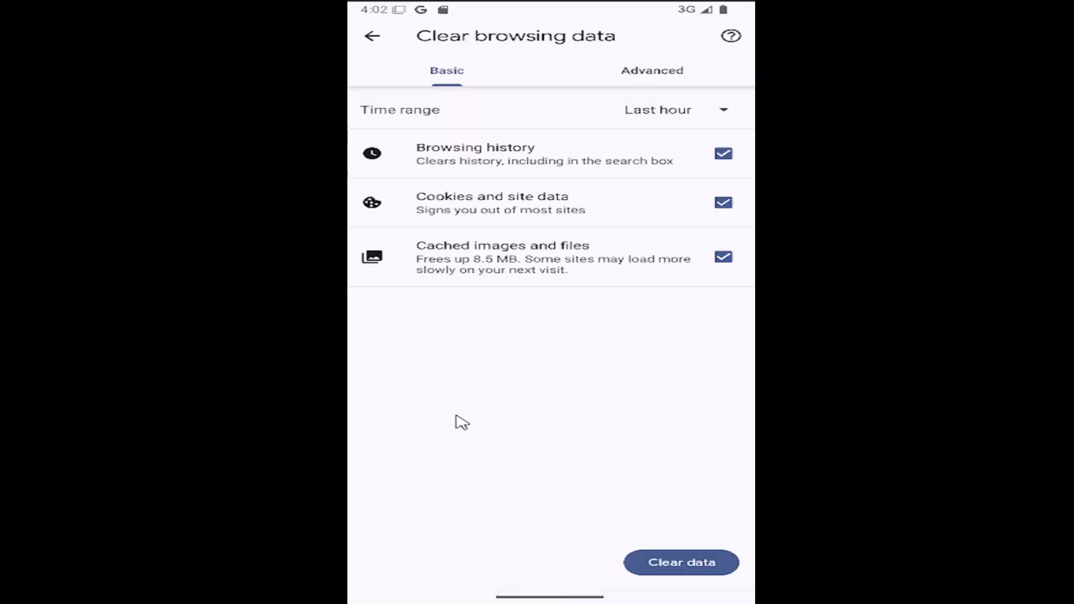
Step: Return to the main Settings list after clearing the data
click(372, 36)
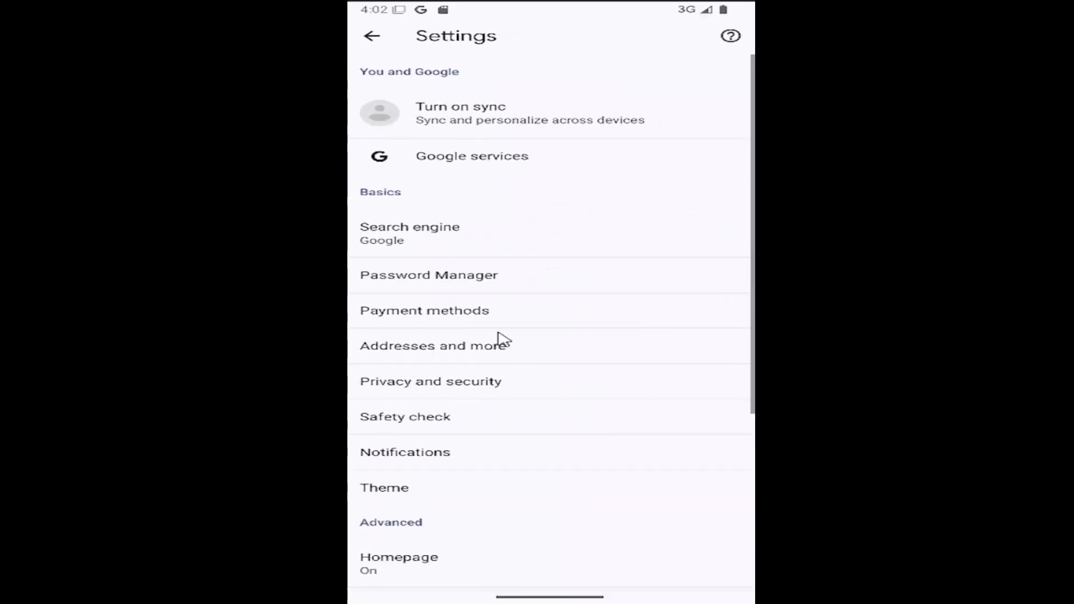